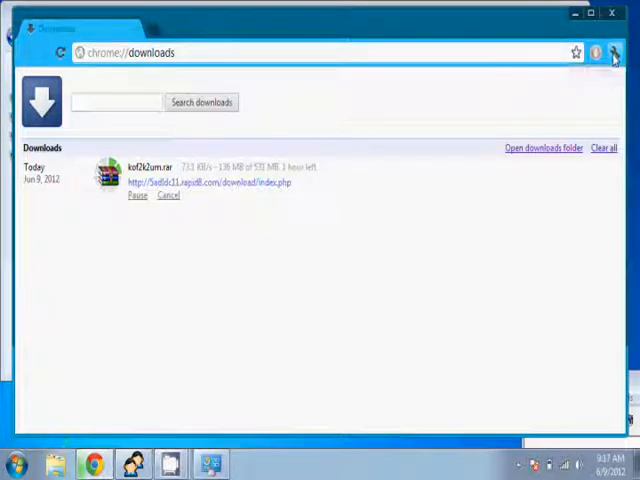
# Open Chrome Settings from the wrench menu and scroll to the bottom of the page
pyautogui.click(613, 53)
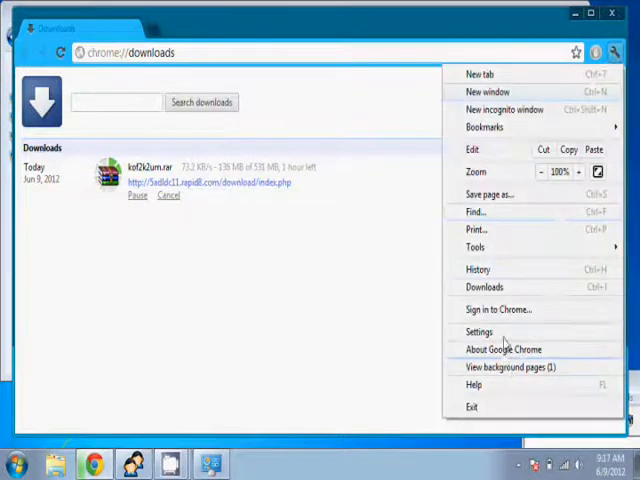
pyautogui.click(479, 331)
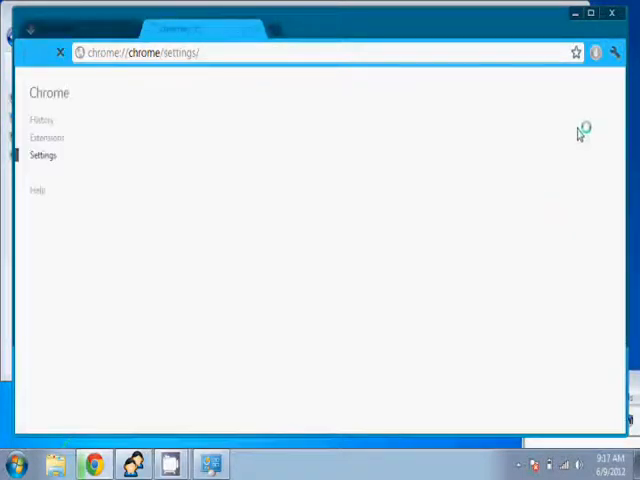
pyautogui.click(43, 155)
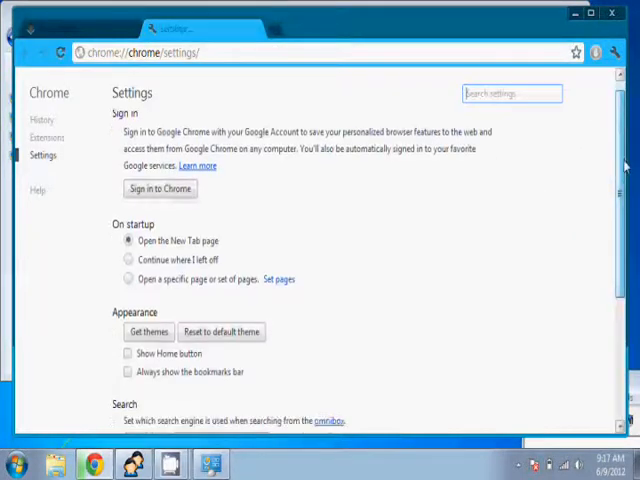
pyautogui.scroll(-3)
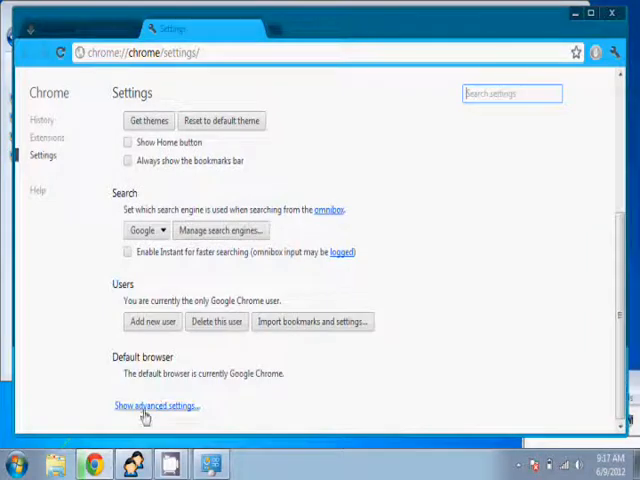
# Set Content settings to 'Do not show any images' and confirm with OK
pyautogui.click(145, 405)
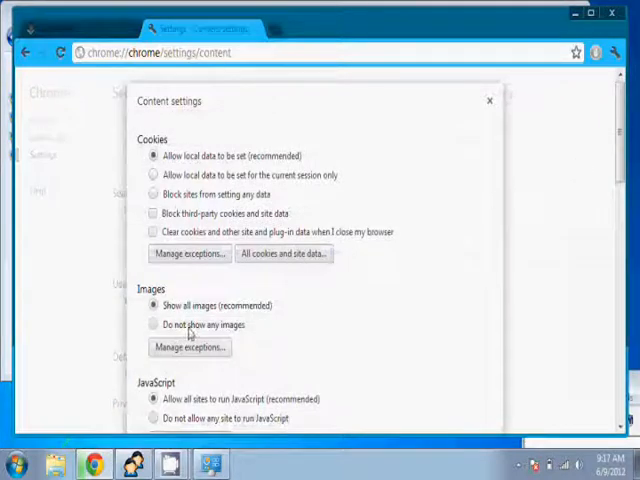
pyautogui.click(154, 324)
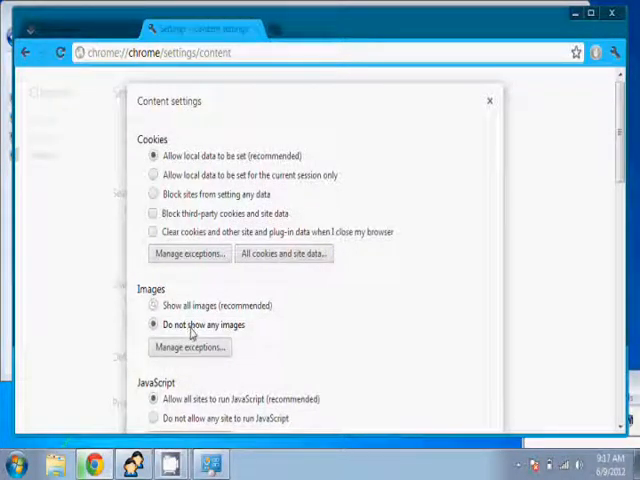
pyautogui.scroll(-3)
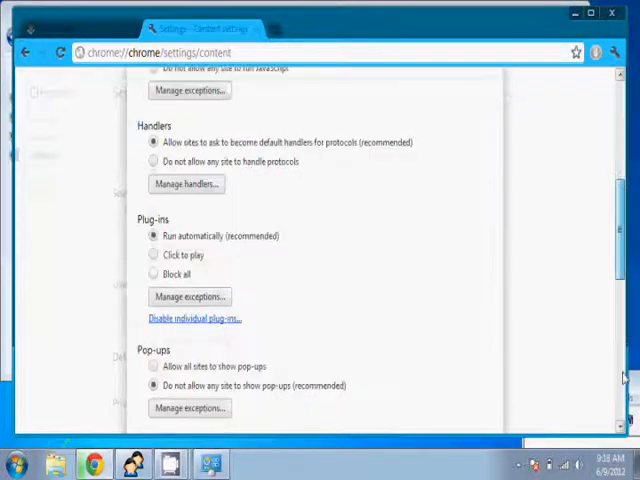
pyautogui.scroll(-3)
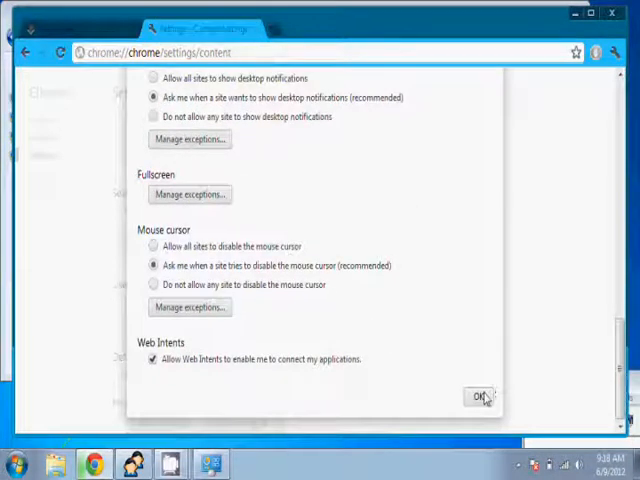
pyautogui.click(479, 398)
pyautogui.write('yout')
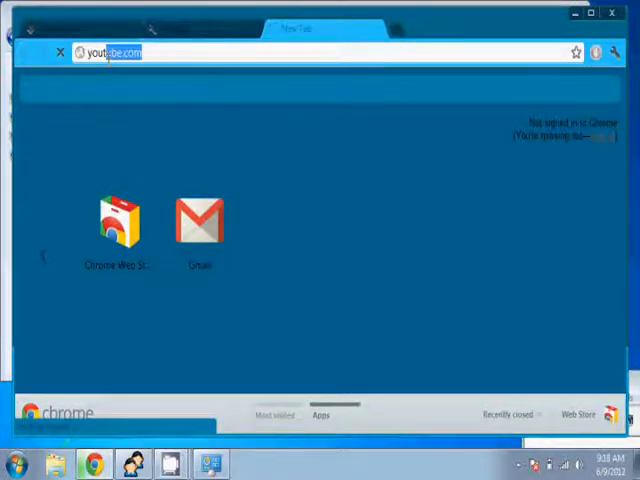
# Load youtube.com in the new tab
pyautogui.press('Return')
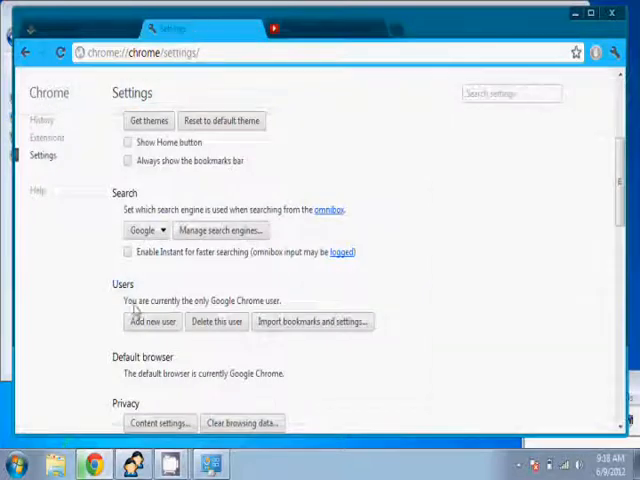
pyautogui.moveTo(155, 185)
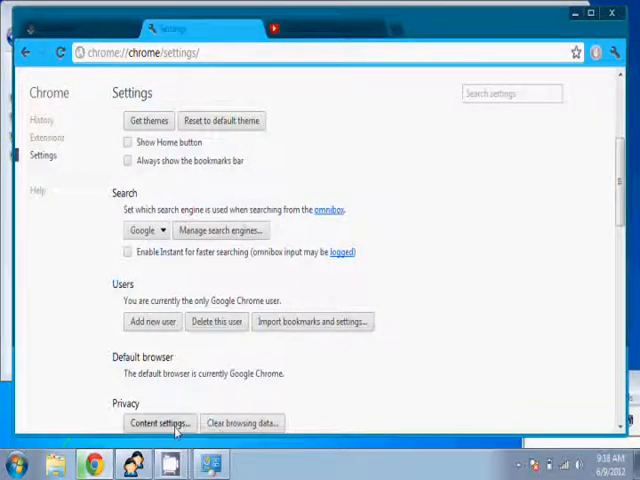
# Switch Content settings back to 'Show all images (recommended)'
pyautogui.click(158, 422)
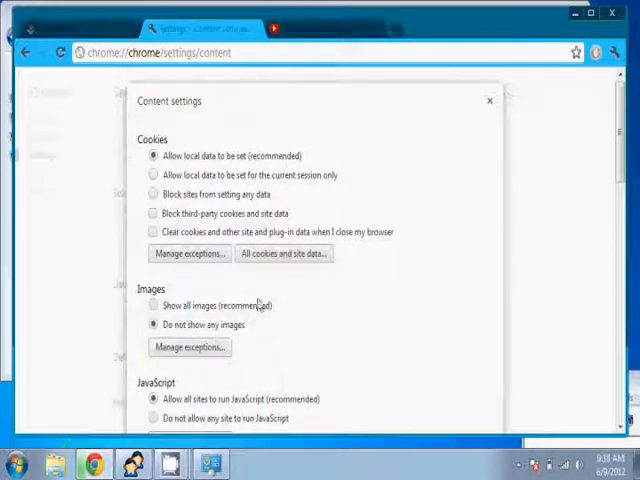
pyautogui.click(154, 304)
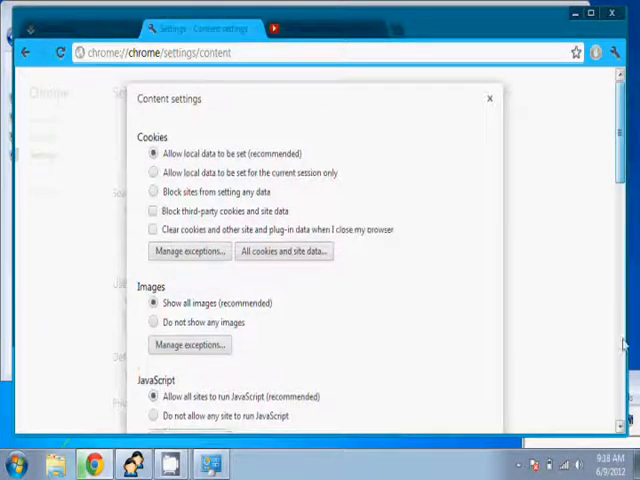
pyautogui.scroll(-3)
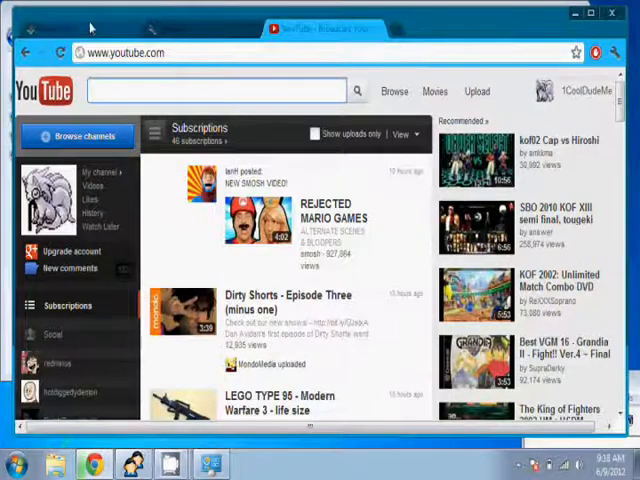
pyautogui.moveTo(435, 15)
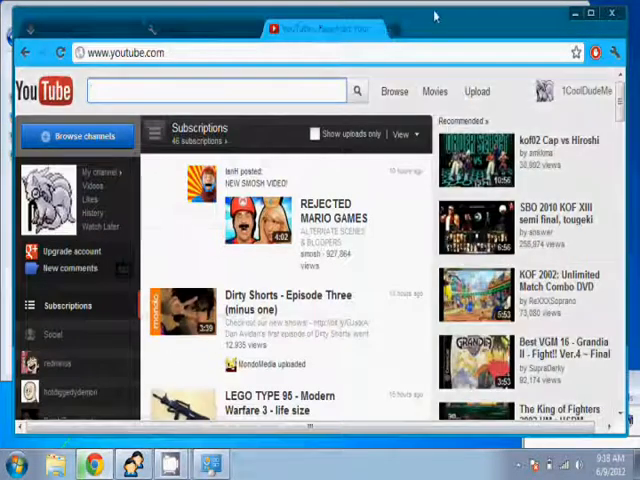